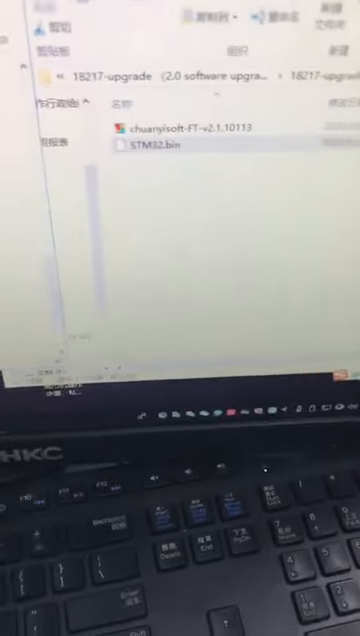
- Show the USB drive's context menu with its Format and Eject actions
right_click(150, 130)
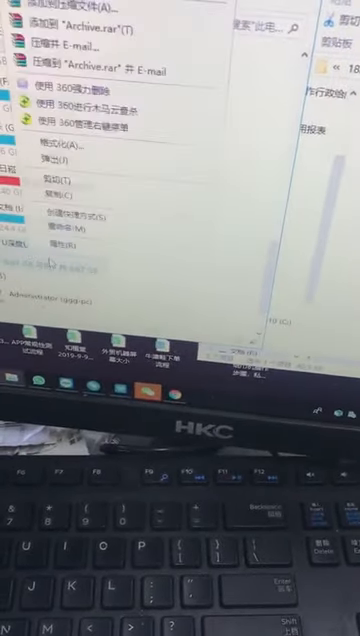